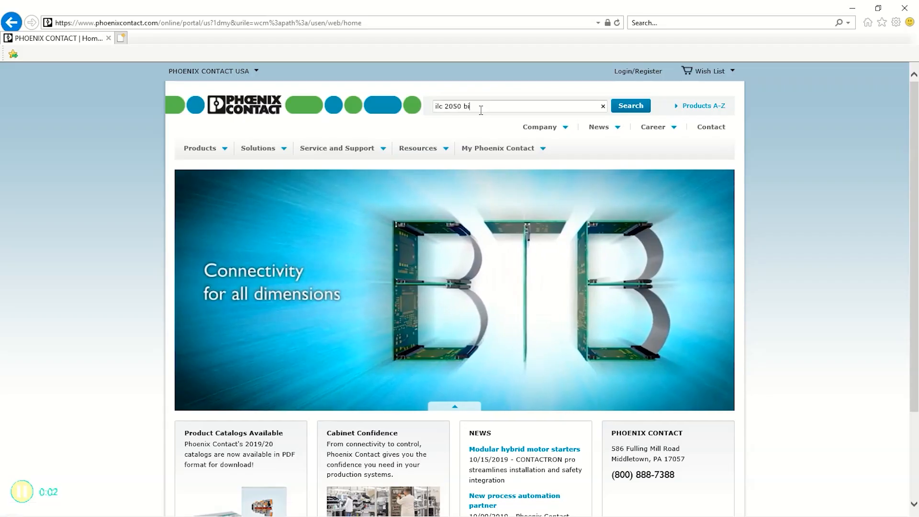
Search phoenixcontact.com for 'ILC 2050 BI 2403160' and scroll its downloads to the Software Archive section.
text(ILC 2050 BI 2403160)
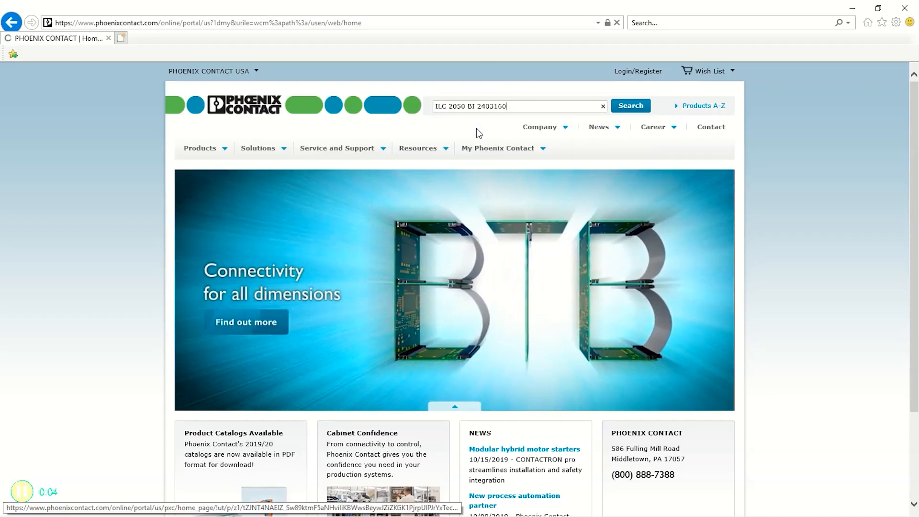
click(630, 106)
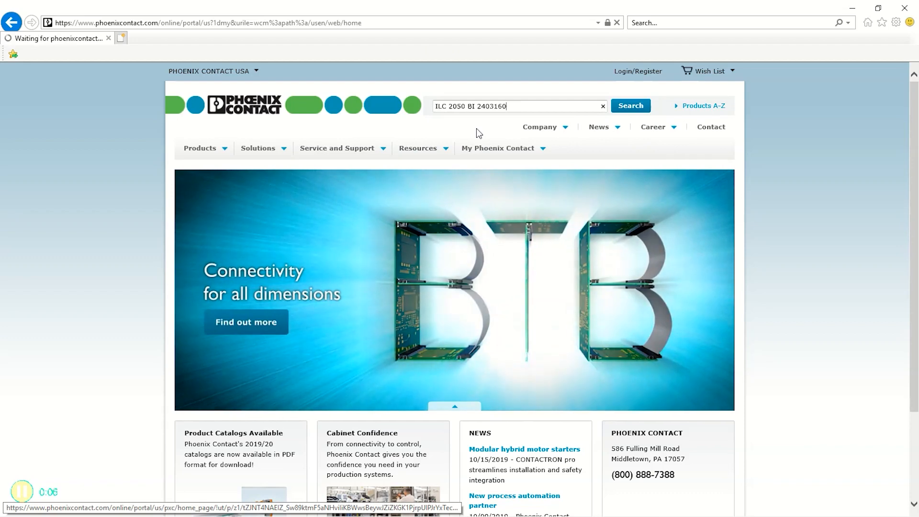
click(629, 106)
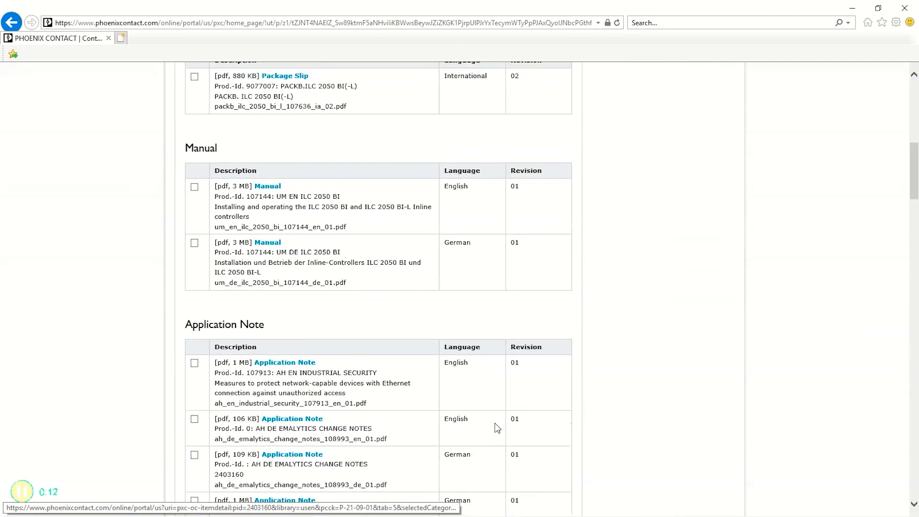
scroll(down, 3)
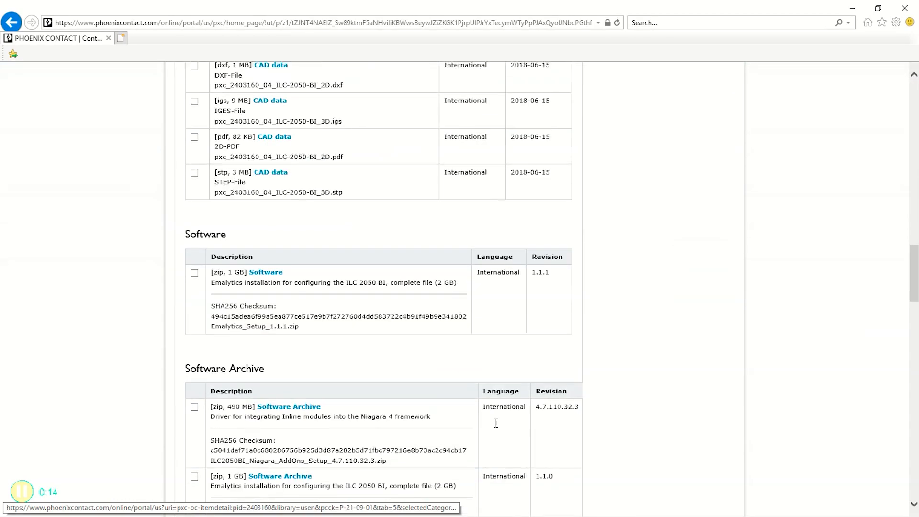
scroll(down, 3)
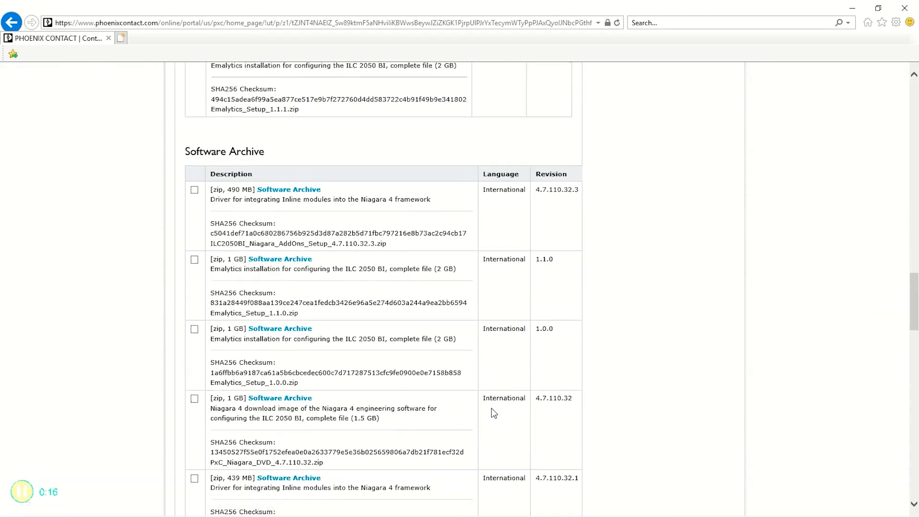
mouse_move(392, 247)
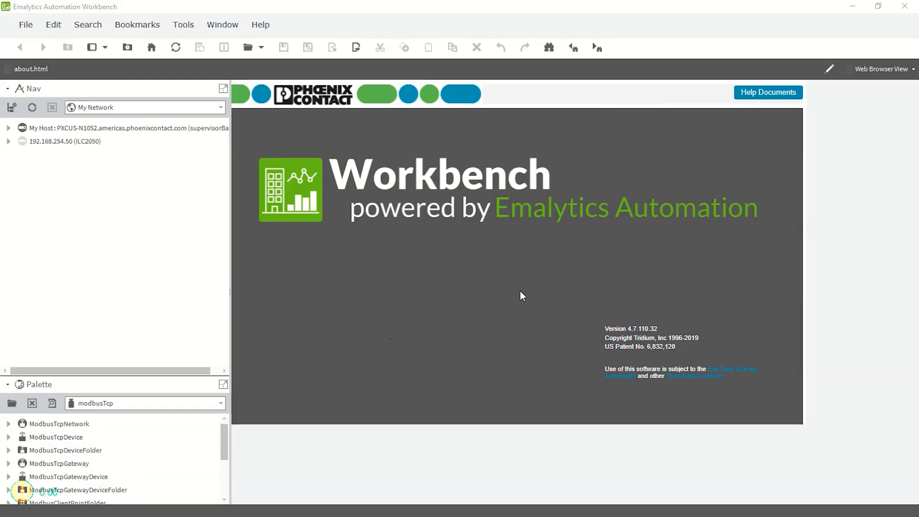
Open the platform of 192.168.254.50 (ILC2050) and log in as admin to reach the Software Manager.
right_click(65, 140)
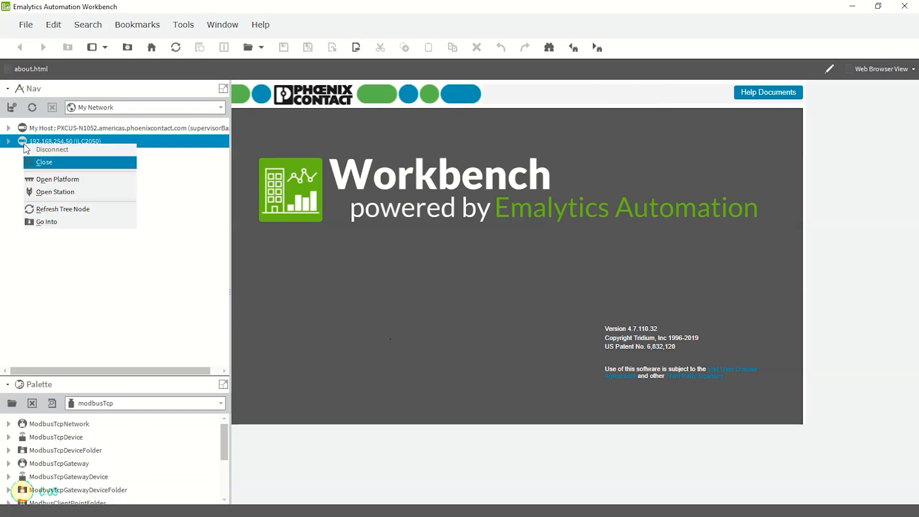
click(57, 179)
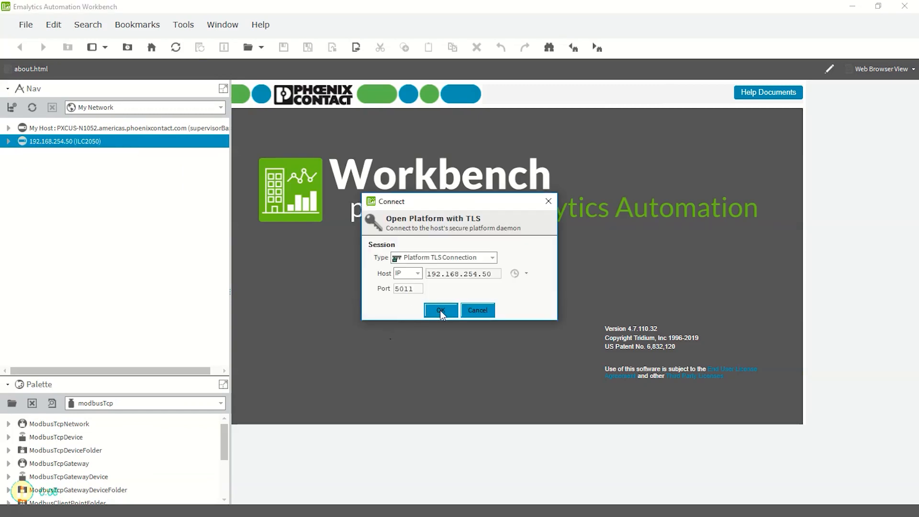
click(439, 310)
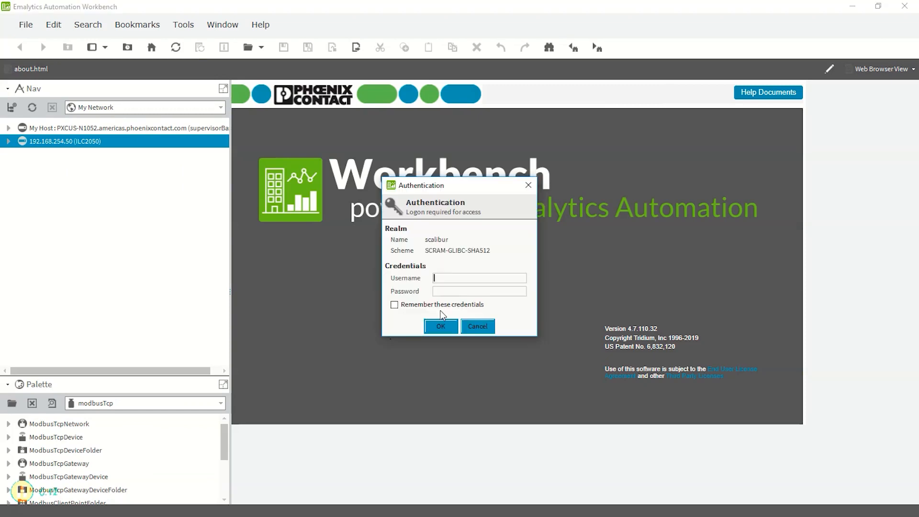
text(admin)
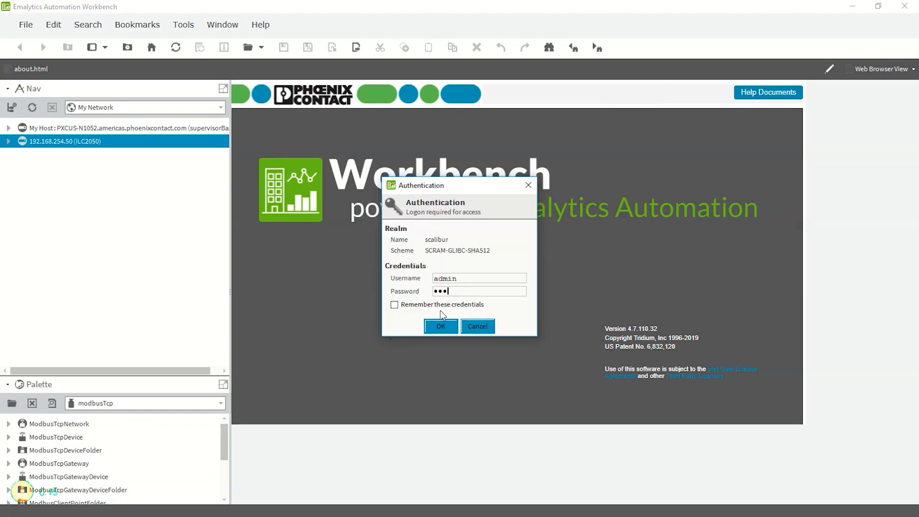
click(440, 325)
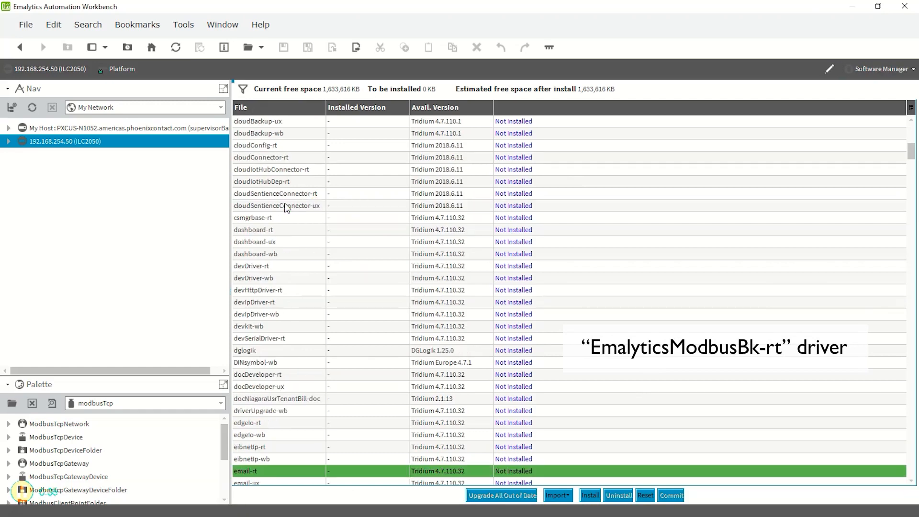
Install emalyticsModbusBk-rt with its dependency modules and commit the installation.
scroll(down, 3)
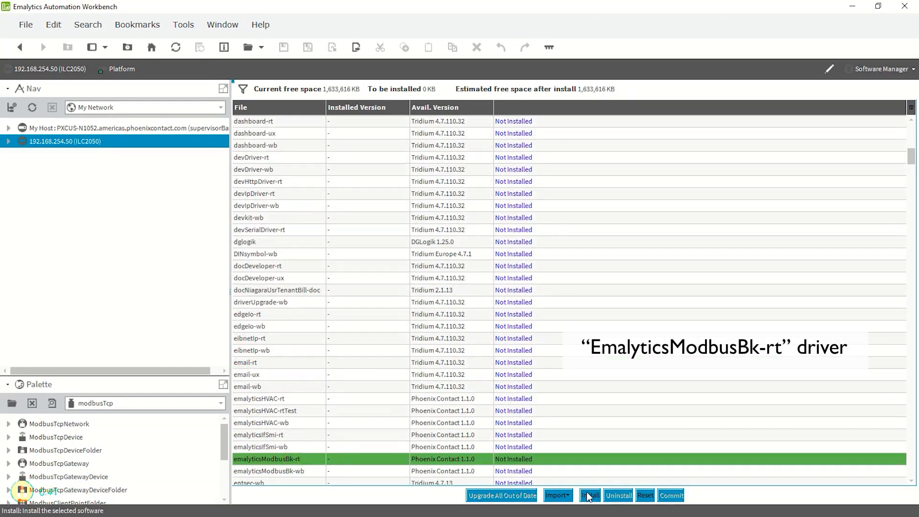
click(589, 495)
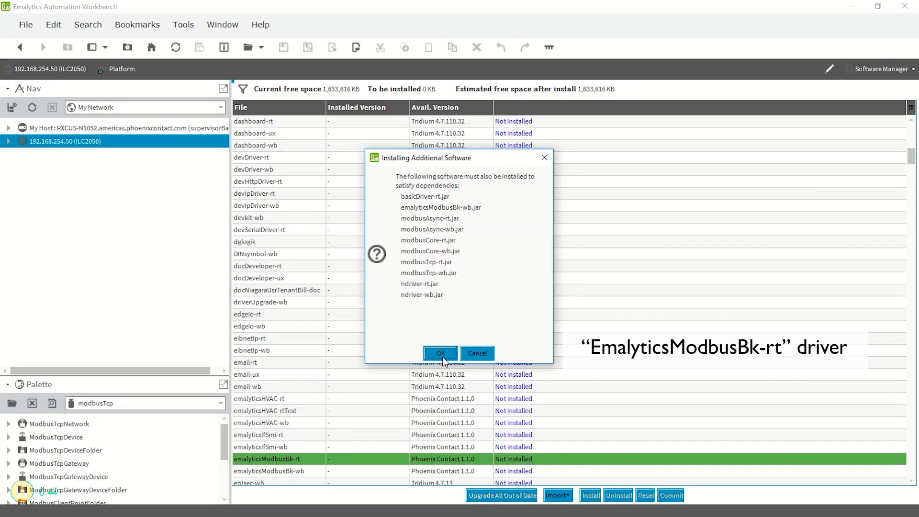
click(440, 353)
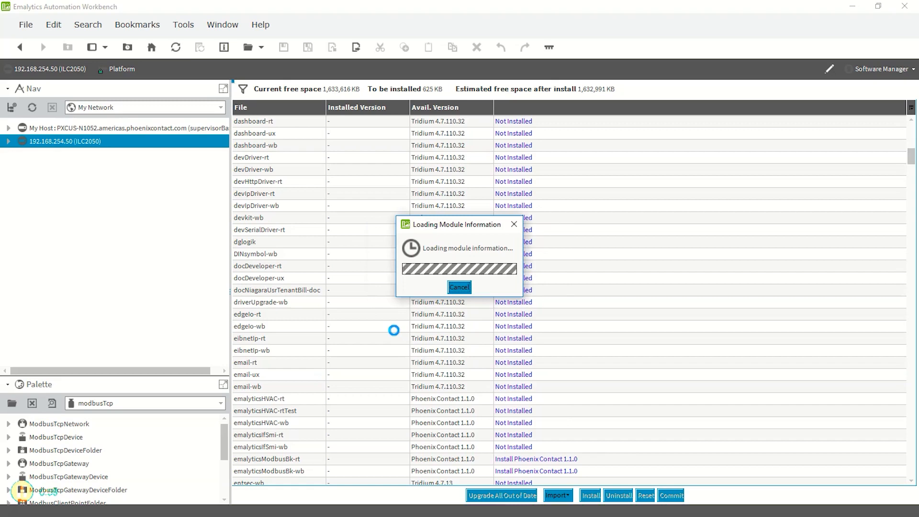
click(458, 287)
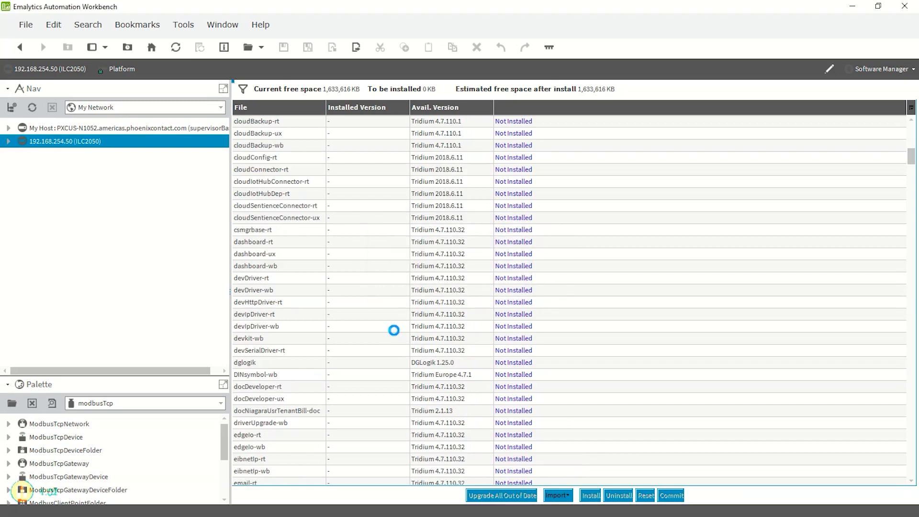
Connect to the ILC2050 station and create a ModbusTcpNetwork under its Drivers.
right_click(63, 167)
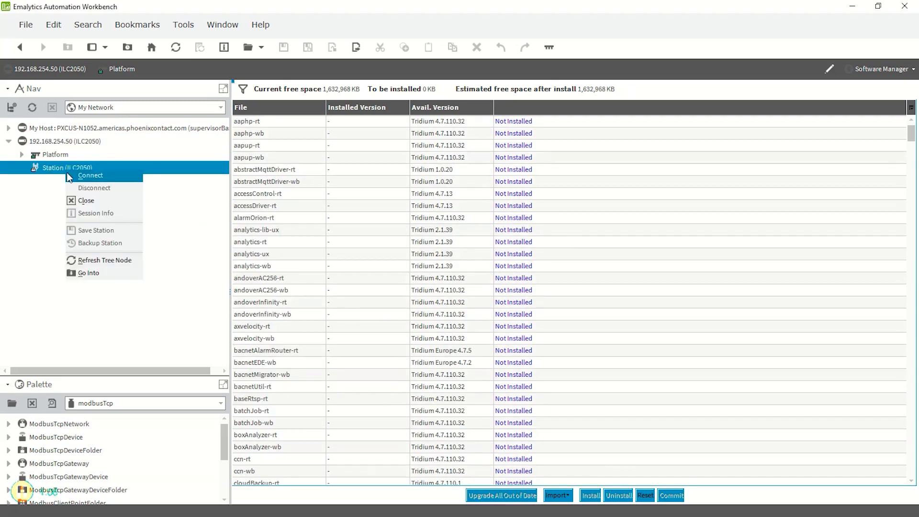
click(90, 175)
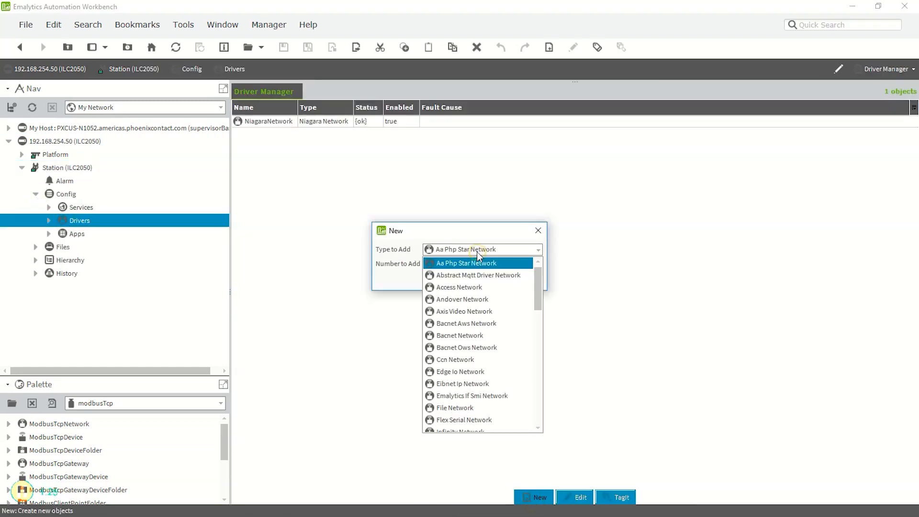
scroll(down, 3)
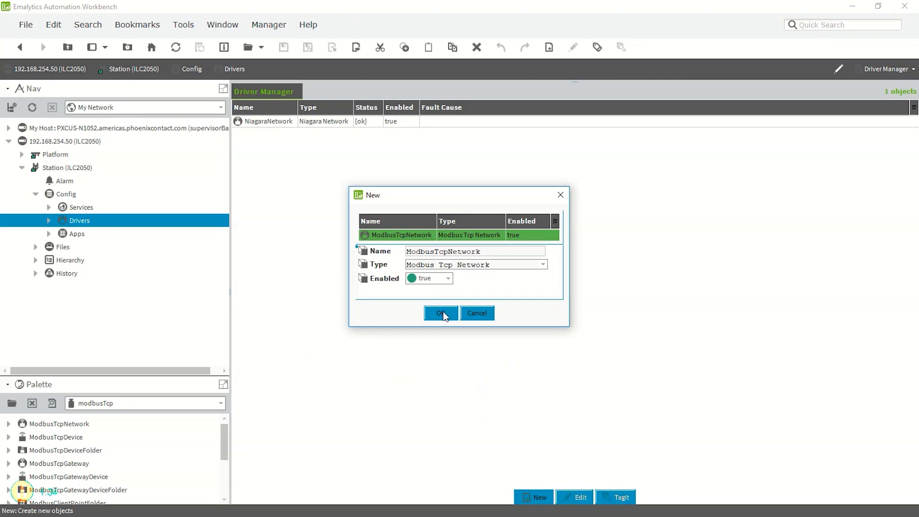
click(441, 313)
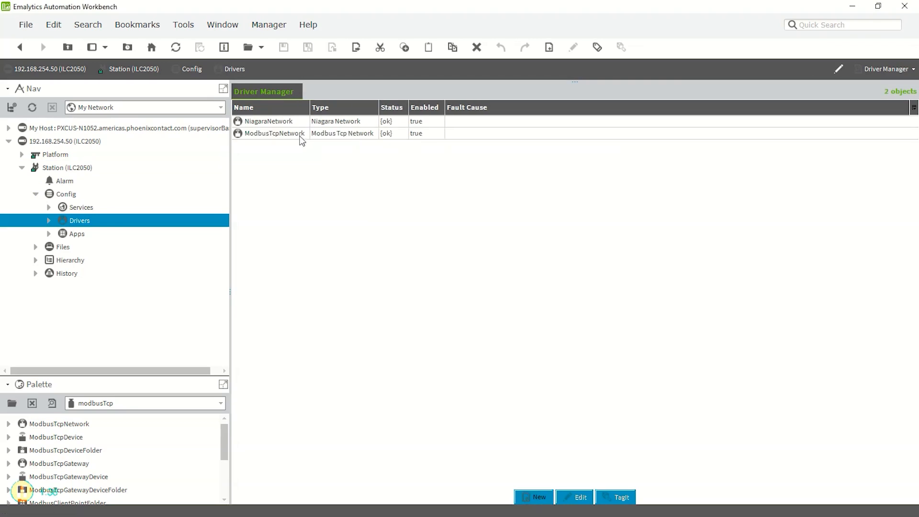
In the ModbusTcpNetwork, create one Modbus Tcp Bk Device at starting address 255.
double_click(274, 133)
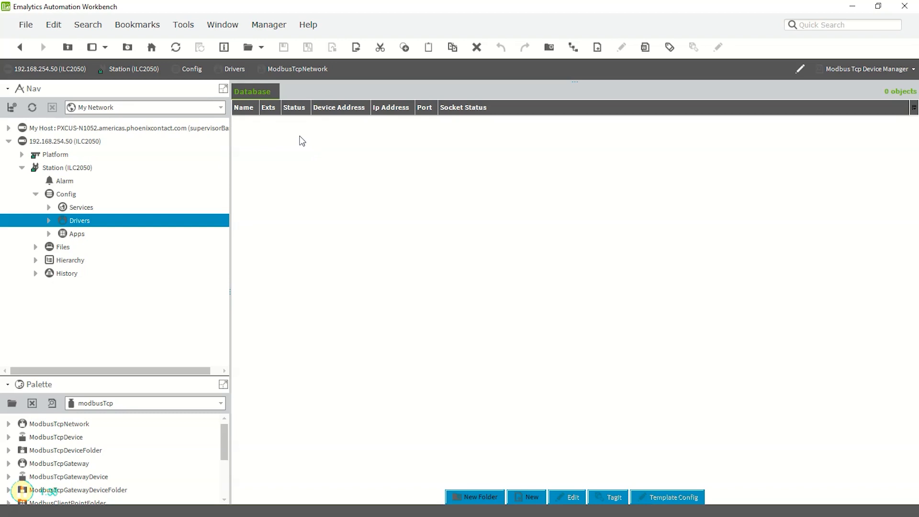
click(526, 497)
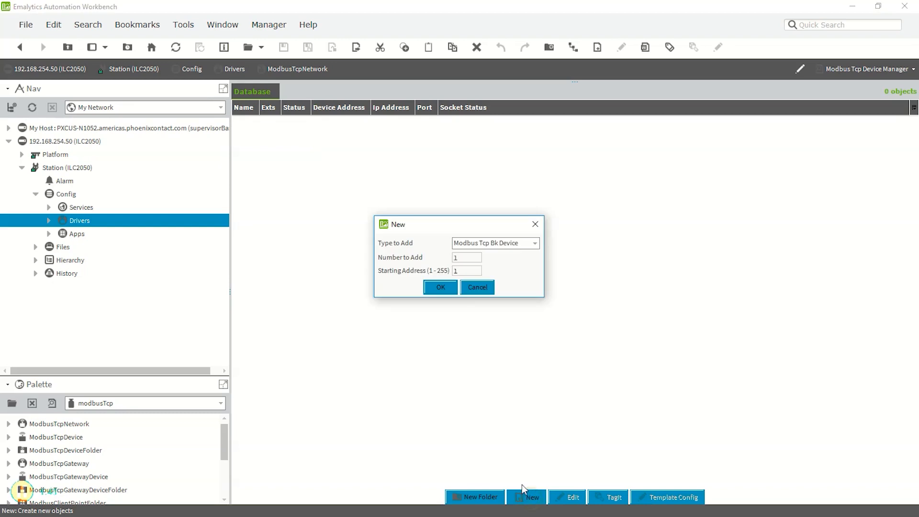
text(255)
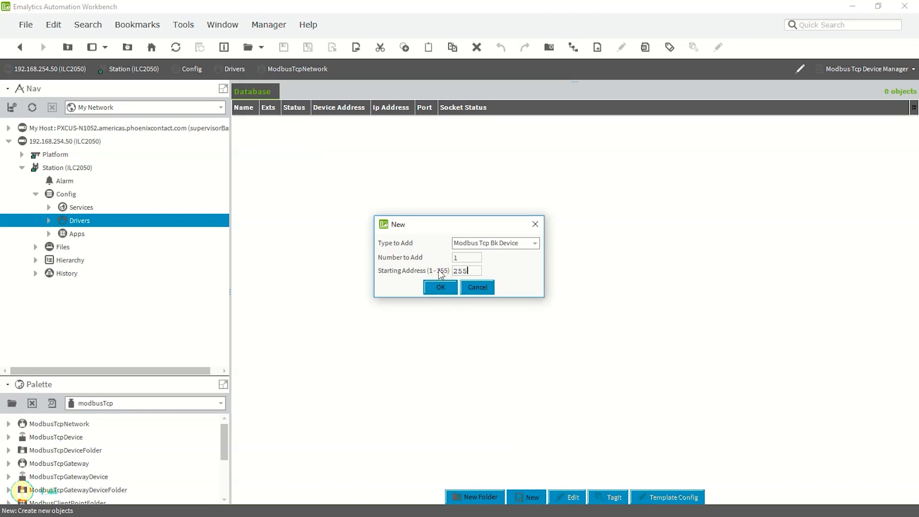
mouse_move(476, 245)
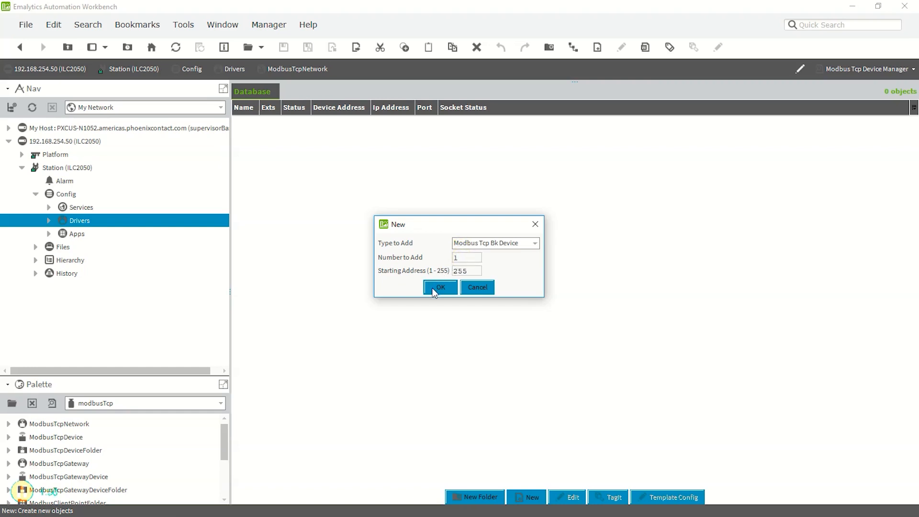
click(440, 287)
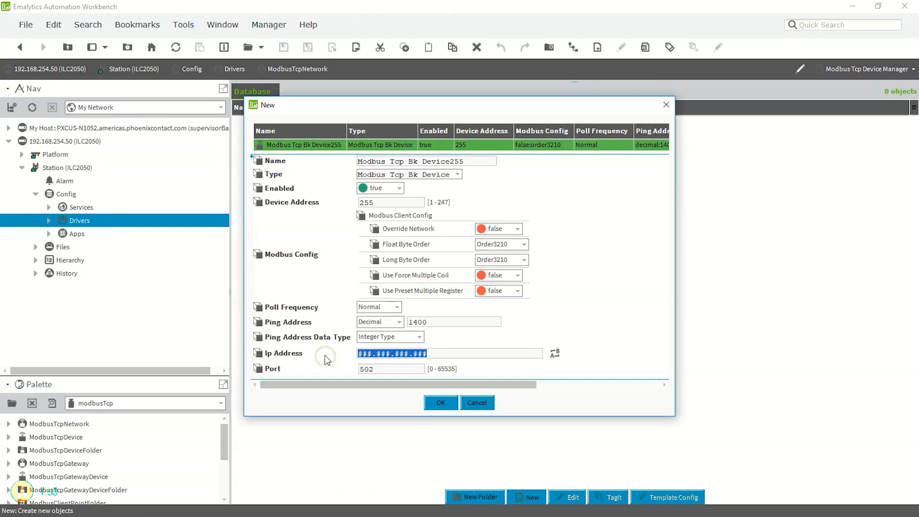
Give the new Bk device the IP address 192.168.254.113 and finish creating it.
text(192.168.254)
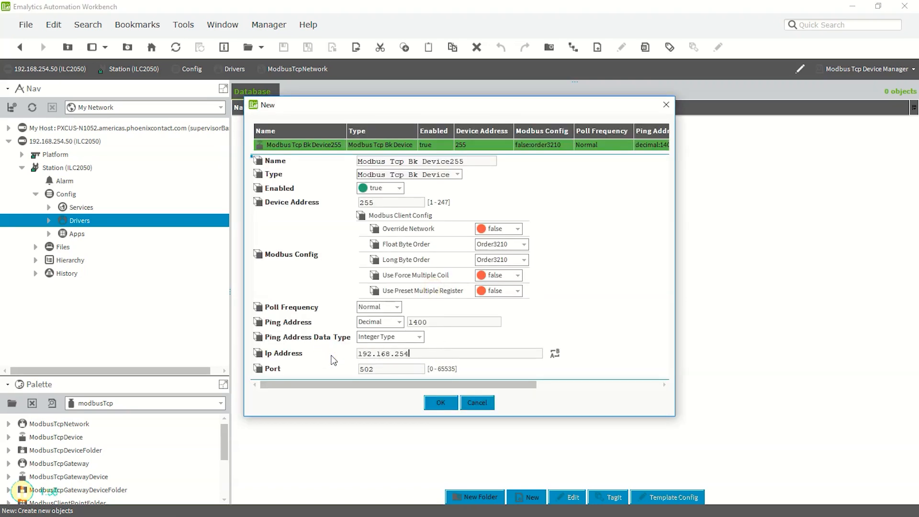
text(.113)
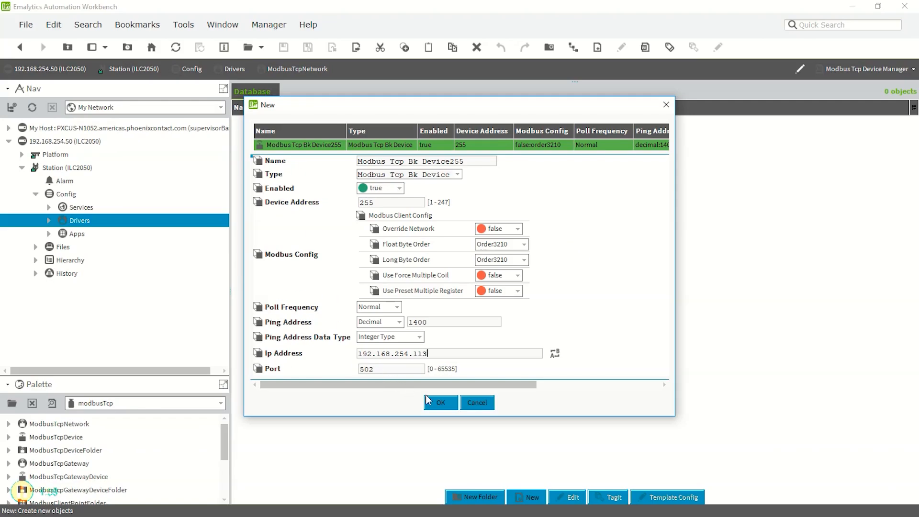
click(441, 403)
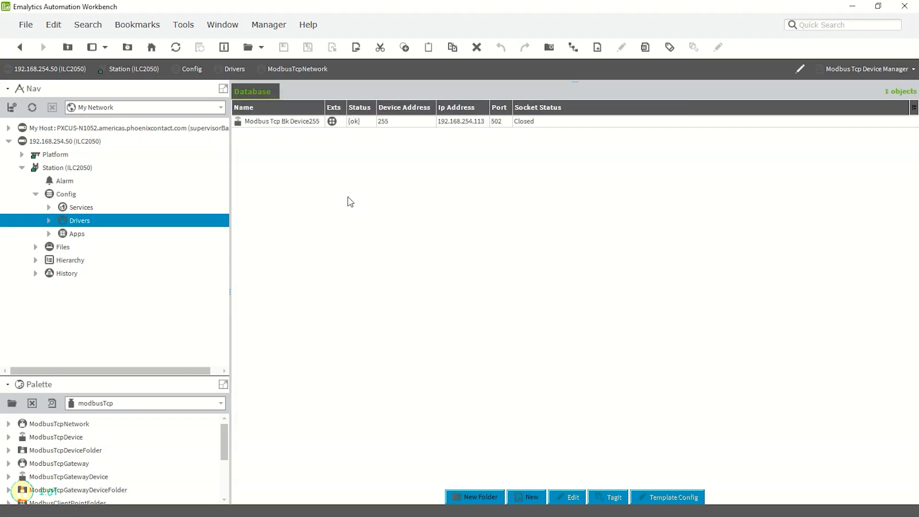
Open Modbus Tcp Bk Device255 in the Modbus Bk Point Manager view and run Discover on its I/O modules.
double_click(281, 121)
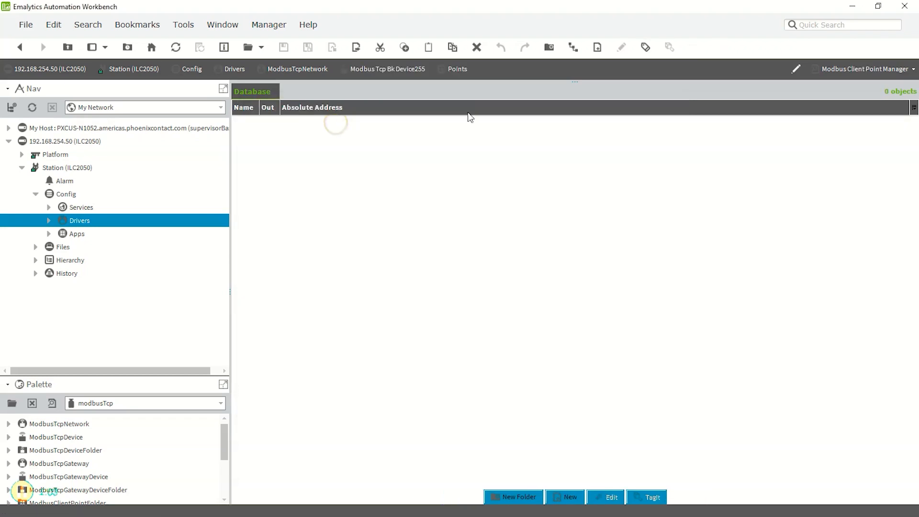
click(912, 69)
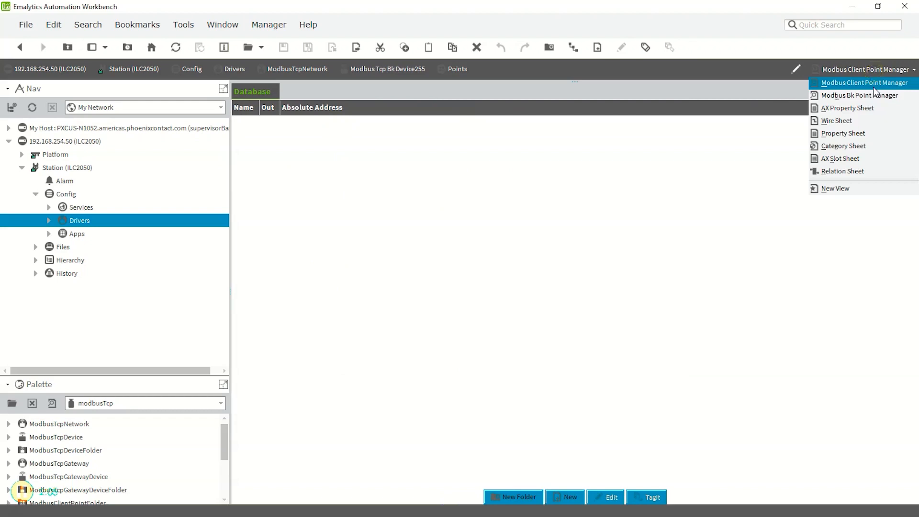
click(861, 95)
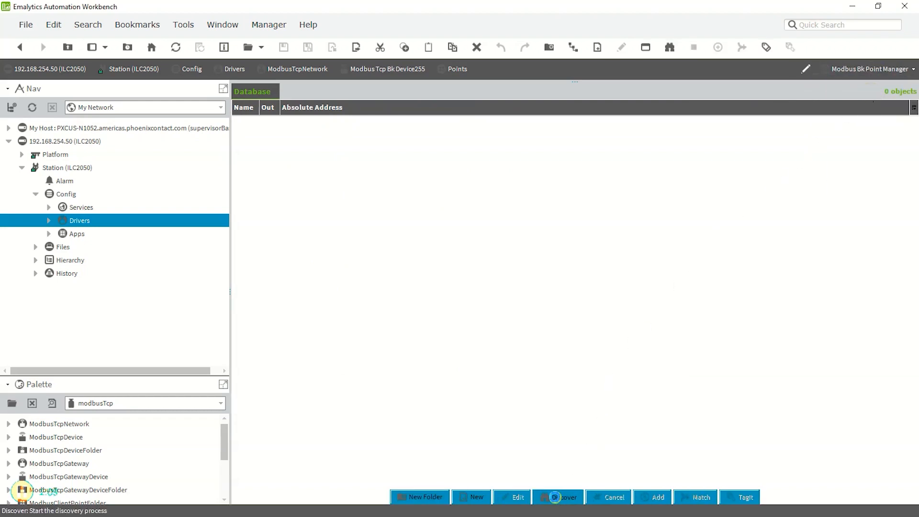
click(563, 497)
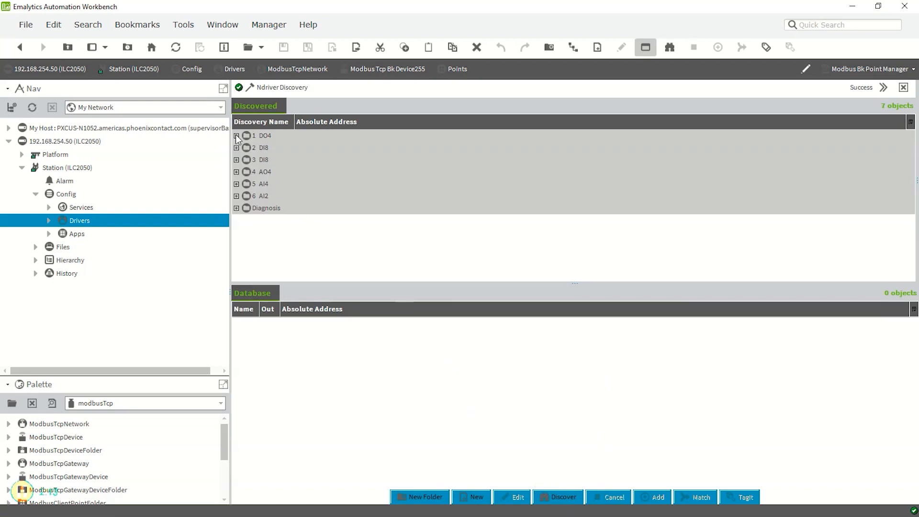
Select discovered points DI_3_1, DI_3_5 and AO_4_1 and add them to the device database.
click(236, 135)
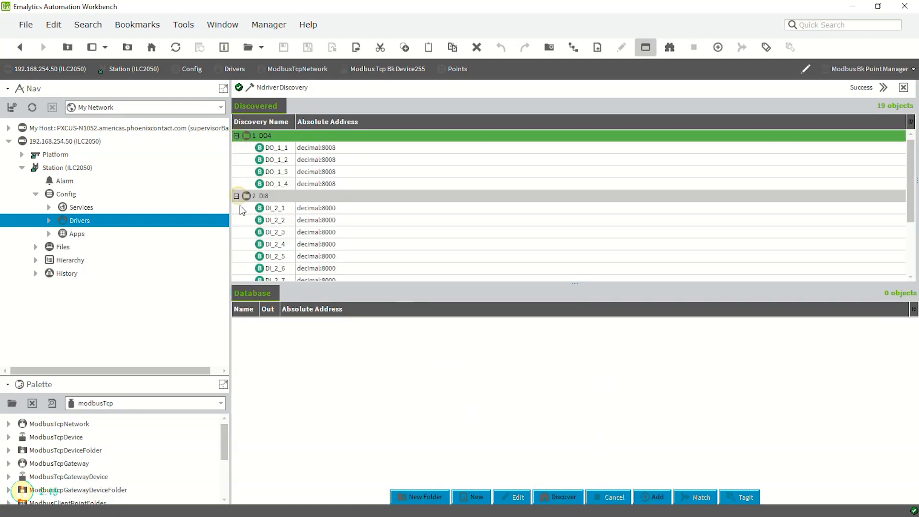
scroll(down, 3)
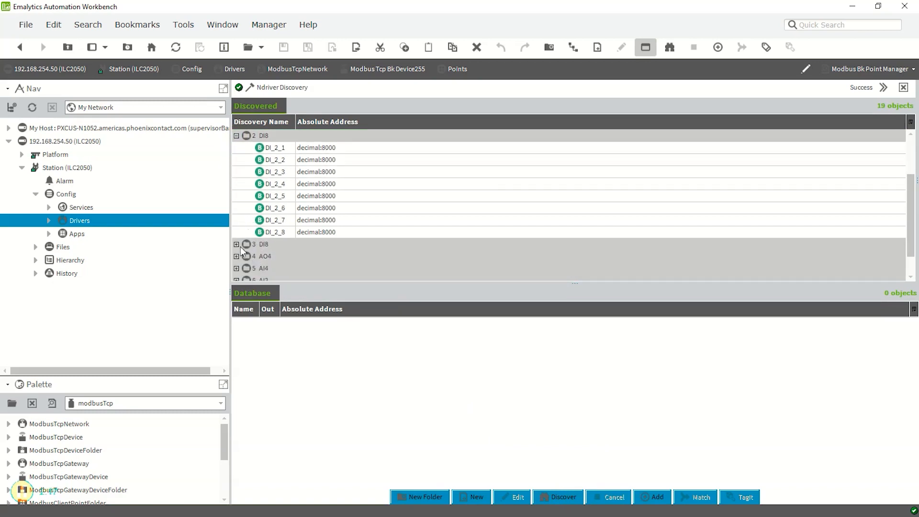
click(236, 244)
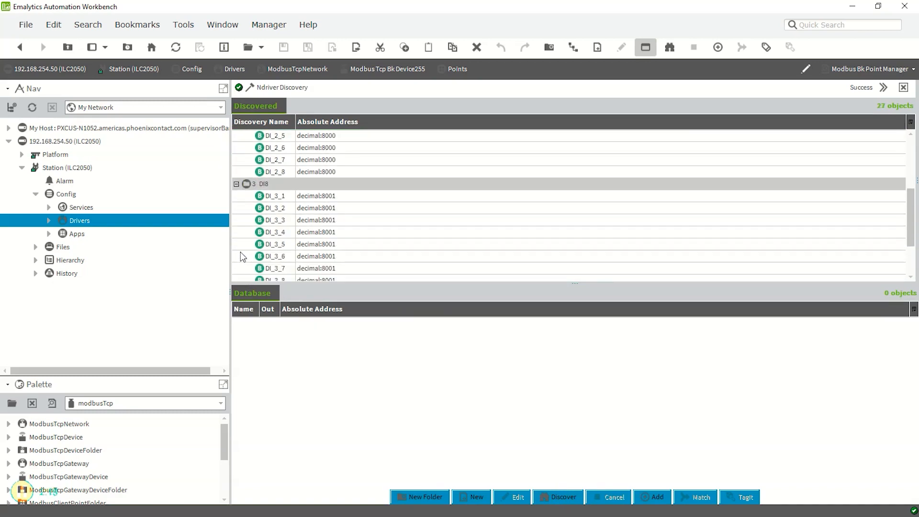
click(276, 245)
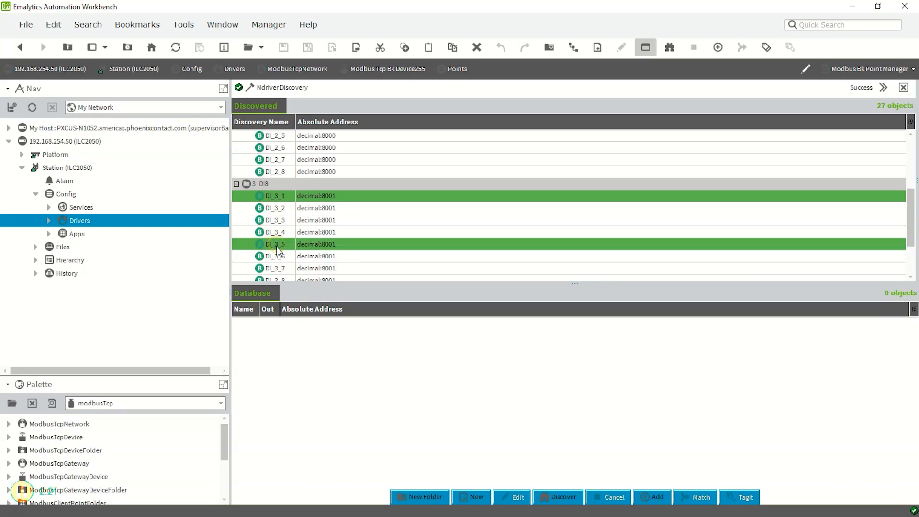
scroll(down, 3)
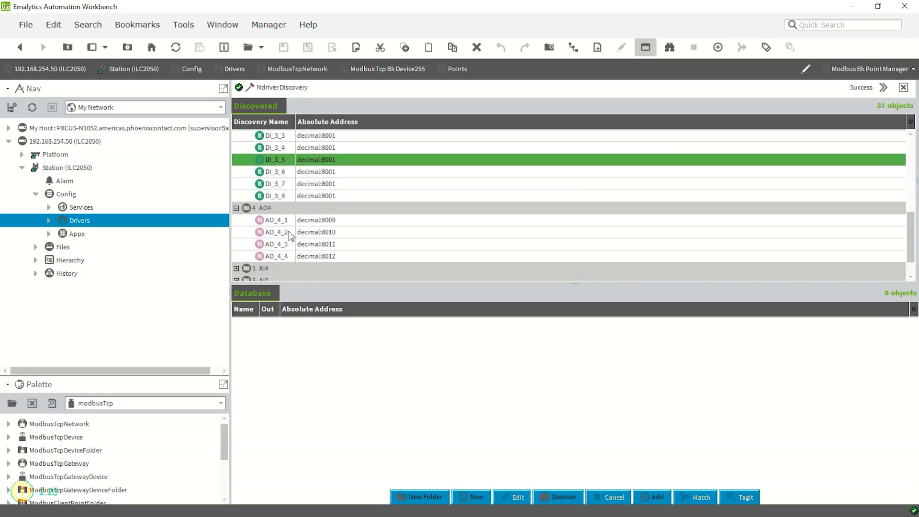
click(275, 220)
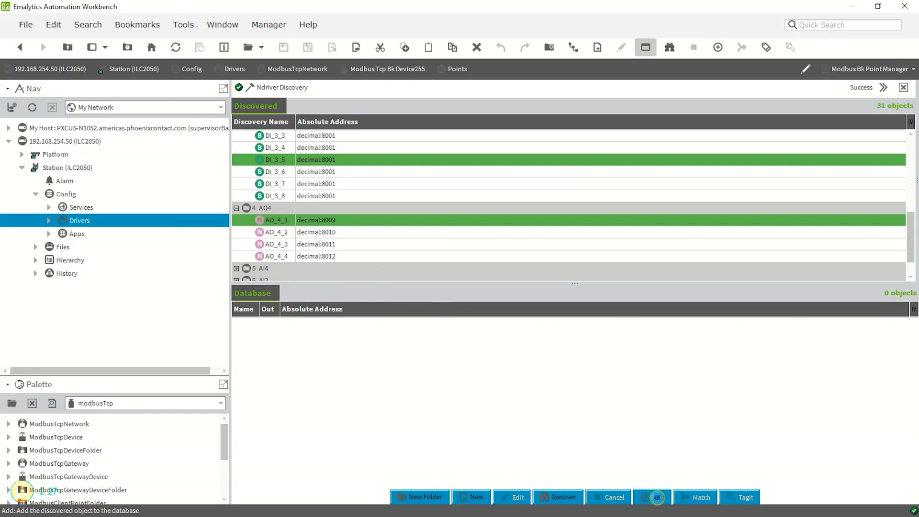
click(656, 497)
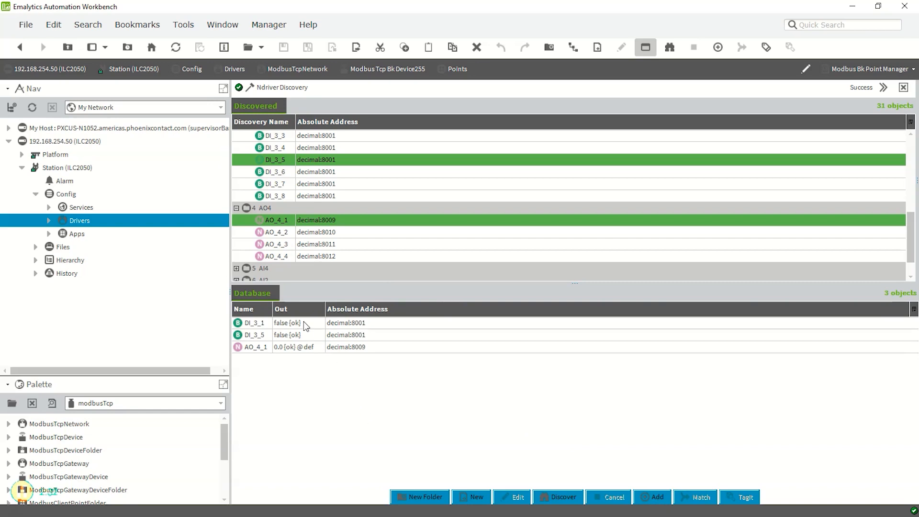
mouse_move(279, 333)
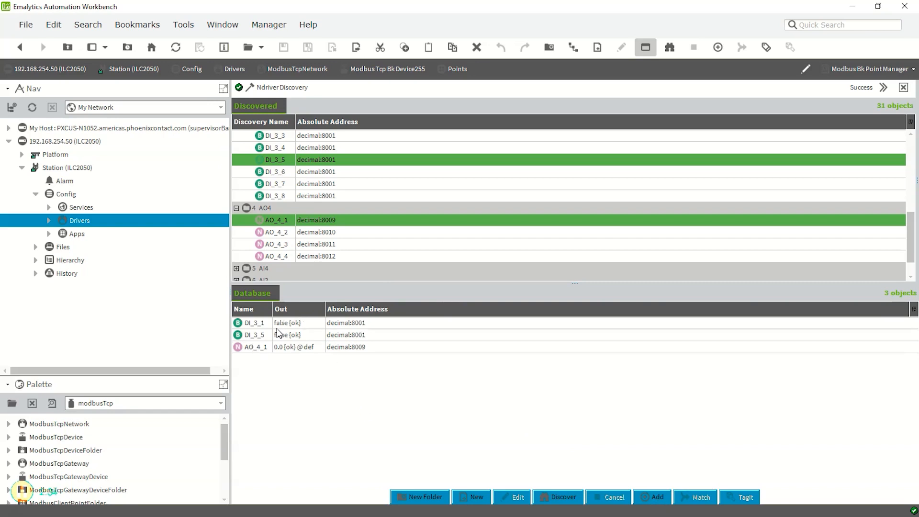